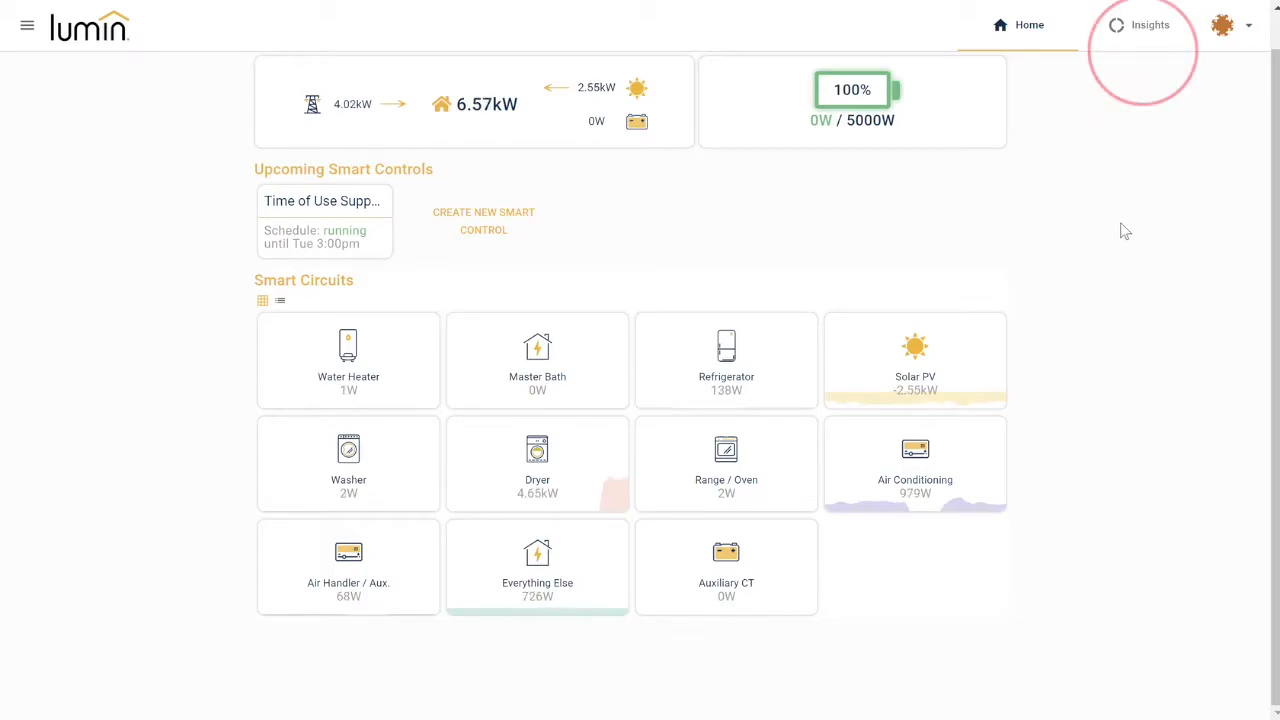
# Step: Go to the Insights page charting last-24-hour average power by circuit (35.8 kWh, $5.01)
pyautogui.click(1149, 24)
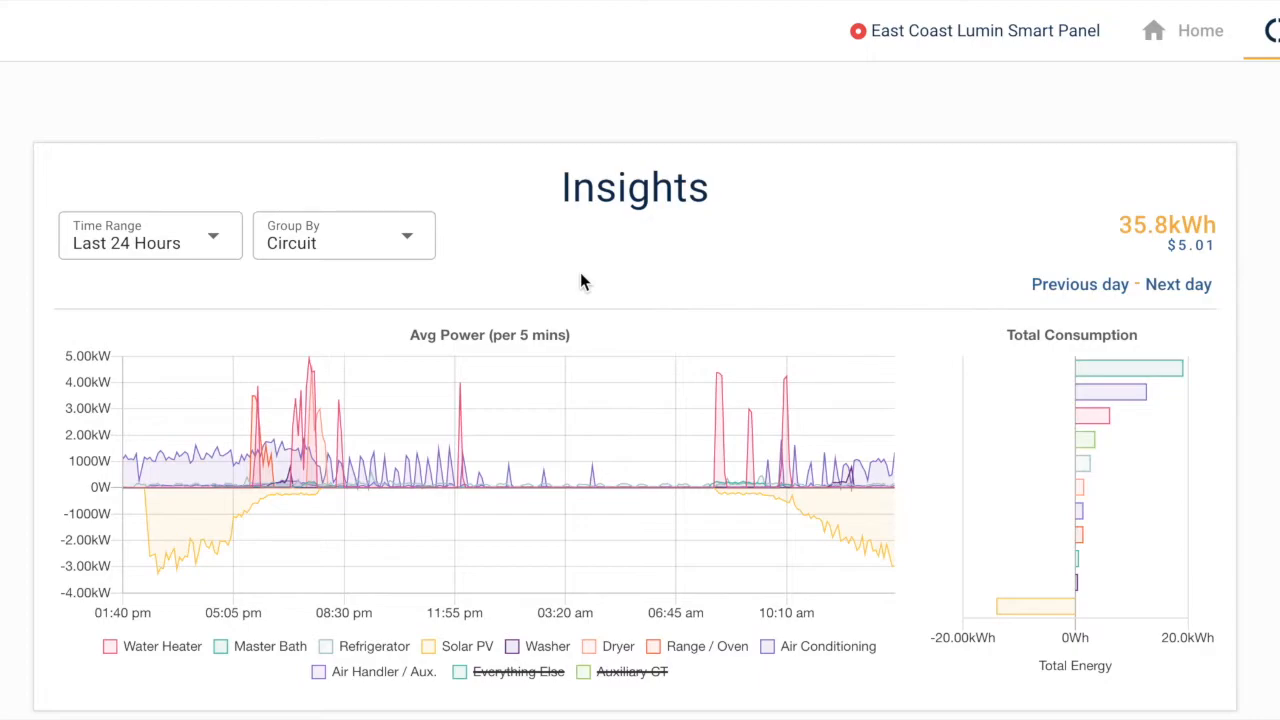
pyautogui.moveTo(256, 433)
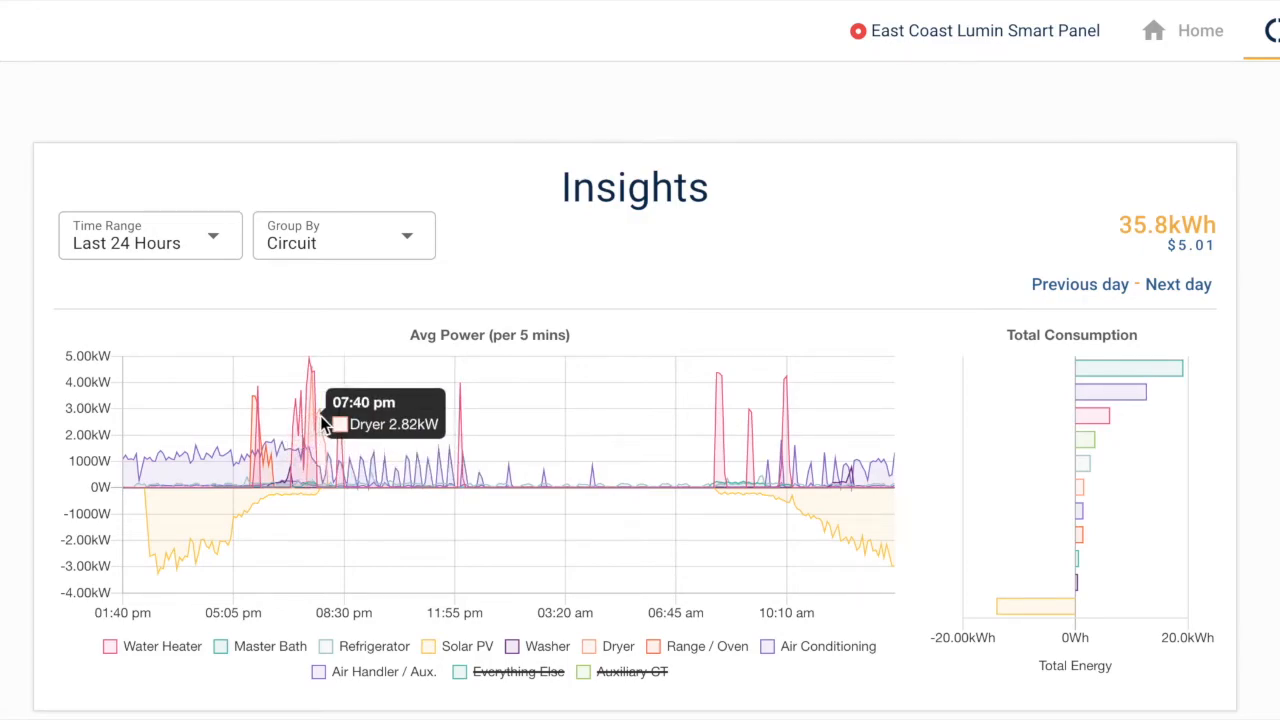
pyautogui.moveTo(691, 453)
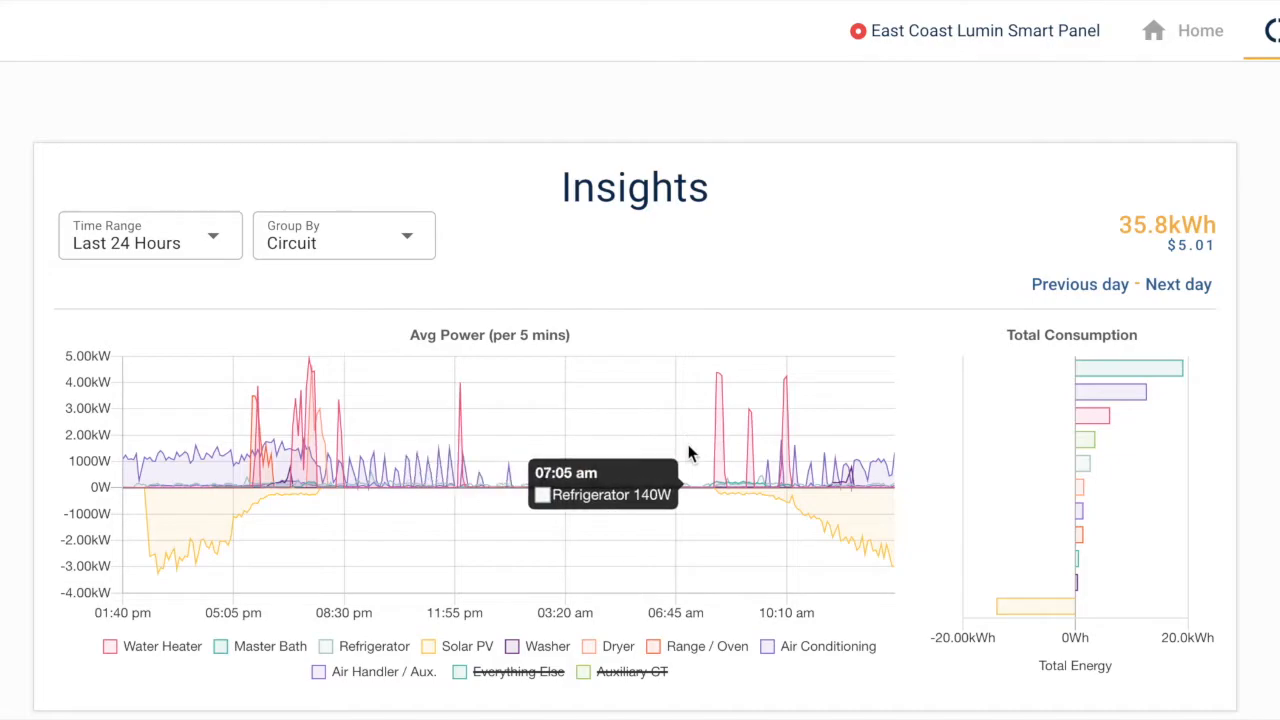
pyautogui.moveTo(767, 454)
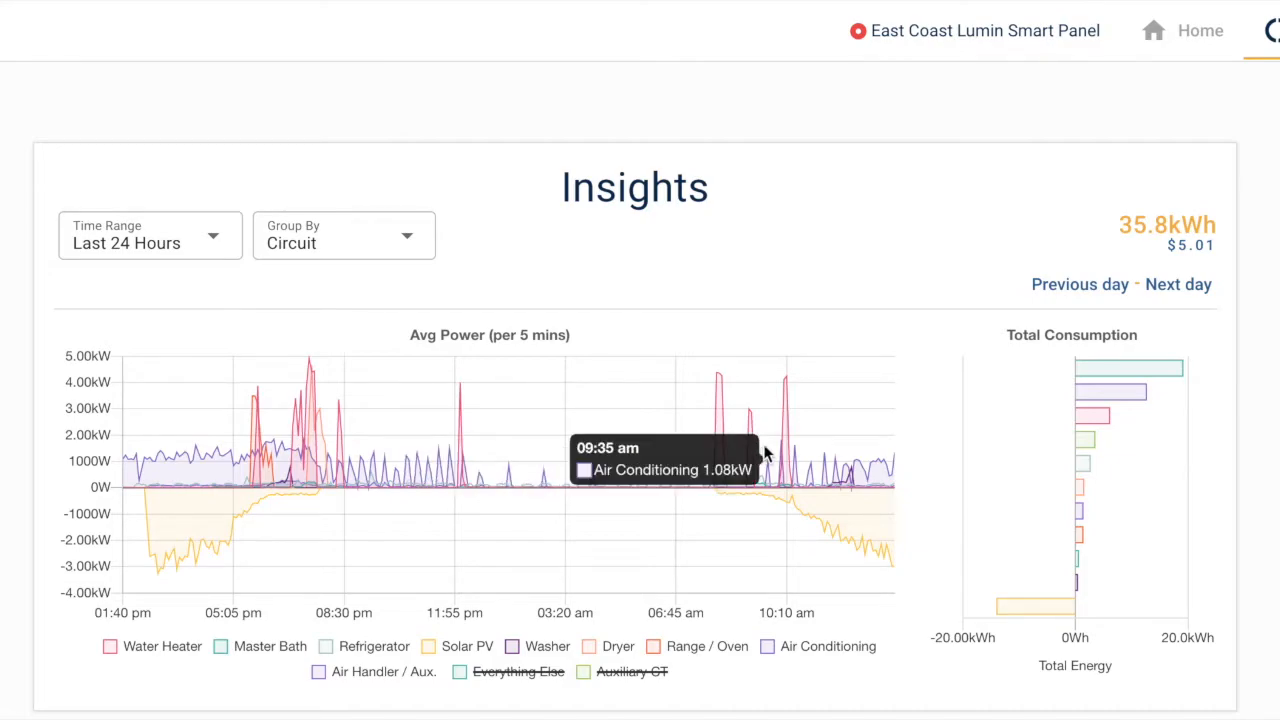
pyautogui.moveTo(797, 452)
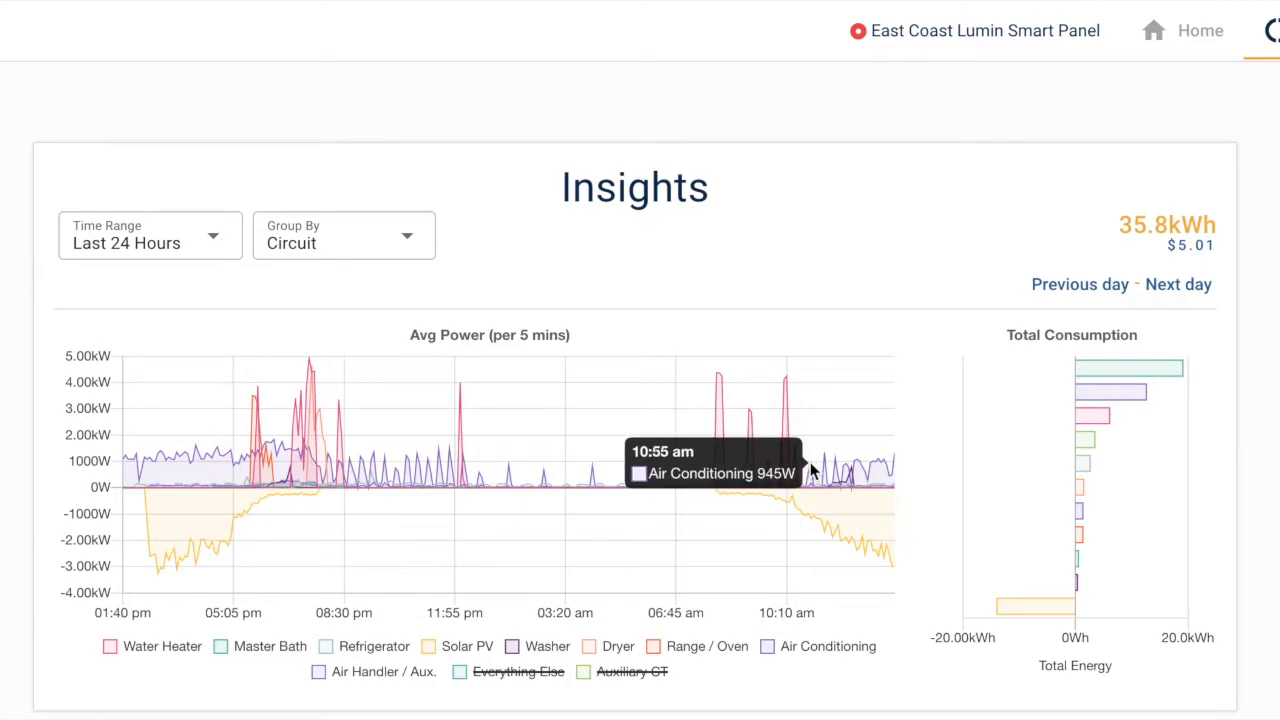
pyautogui.moveTo(832, 506)
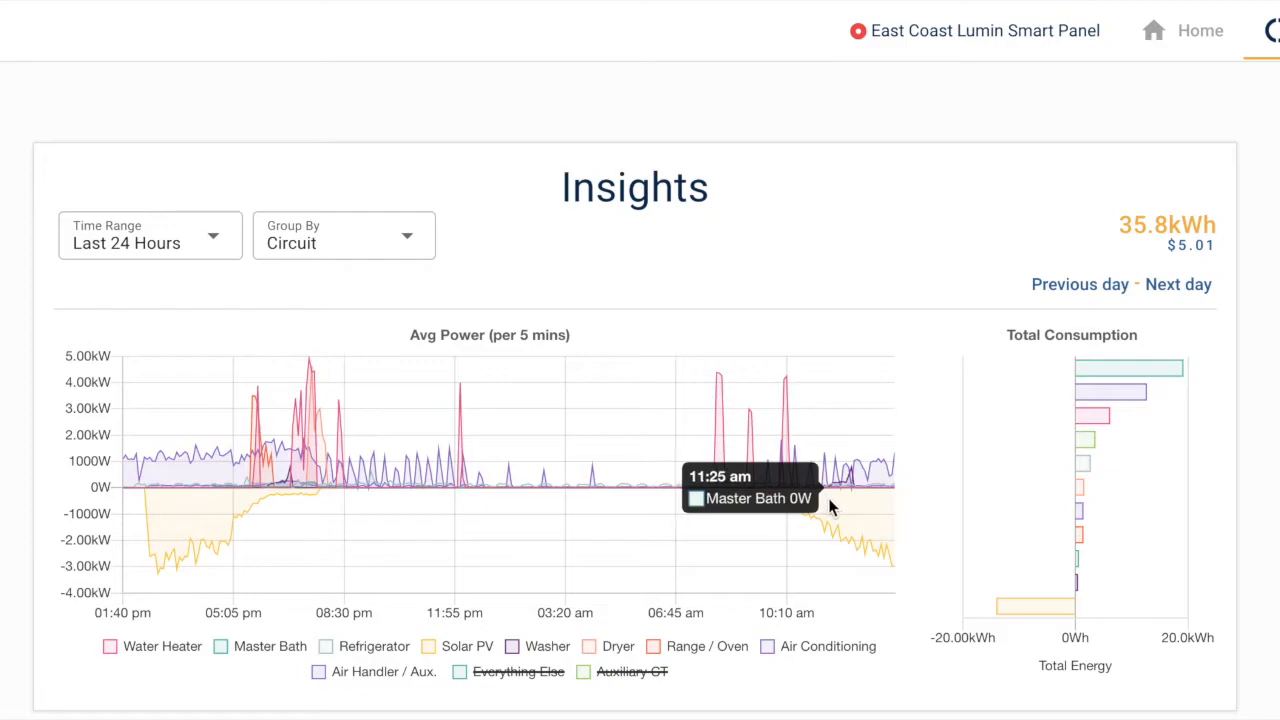
pyautogui.moveTo(860, 530)
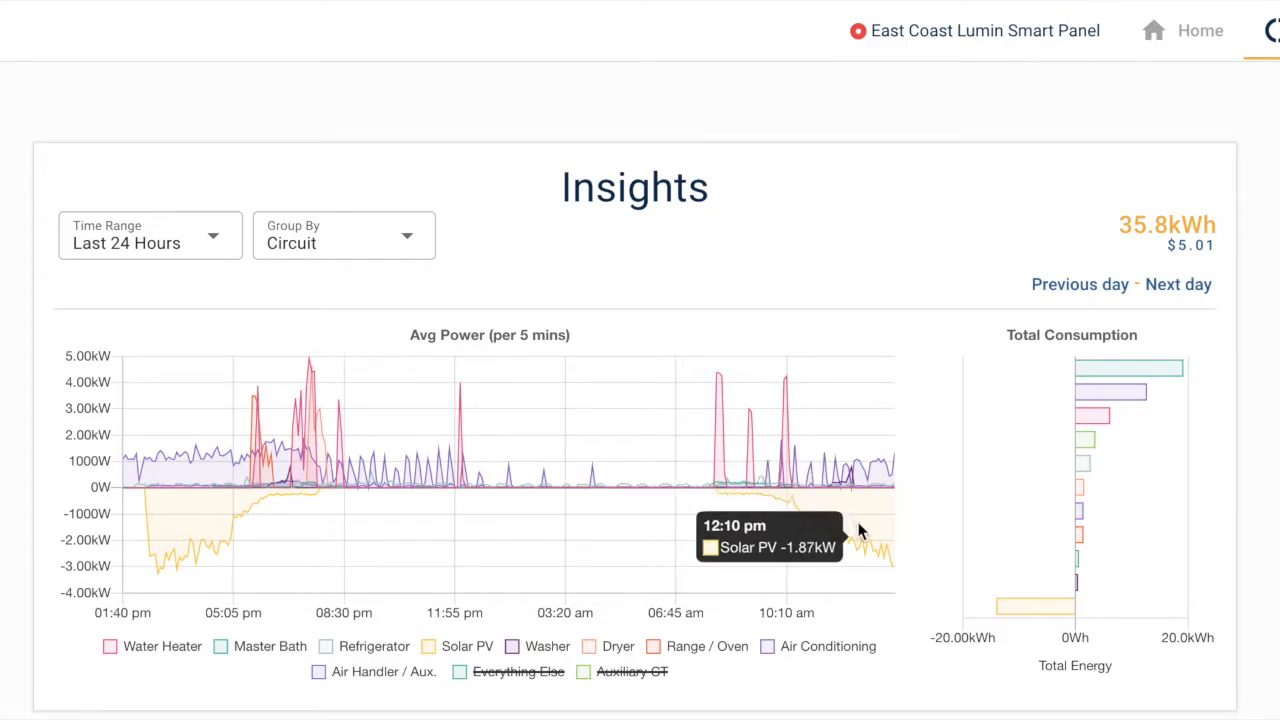
pyautogui.moveTo(865, 533)
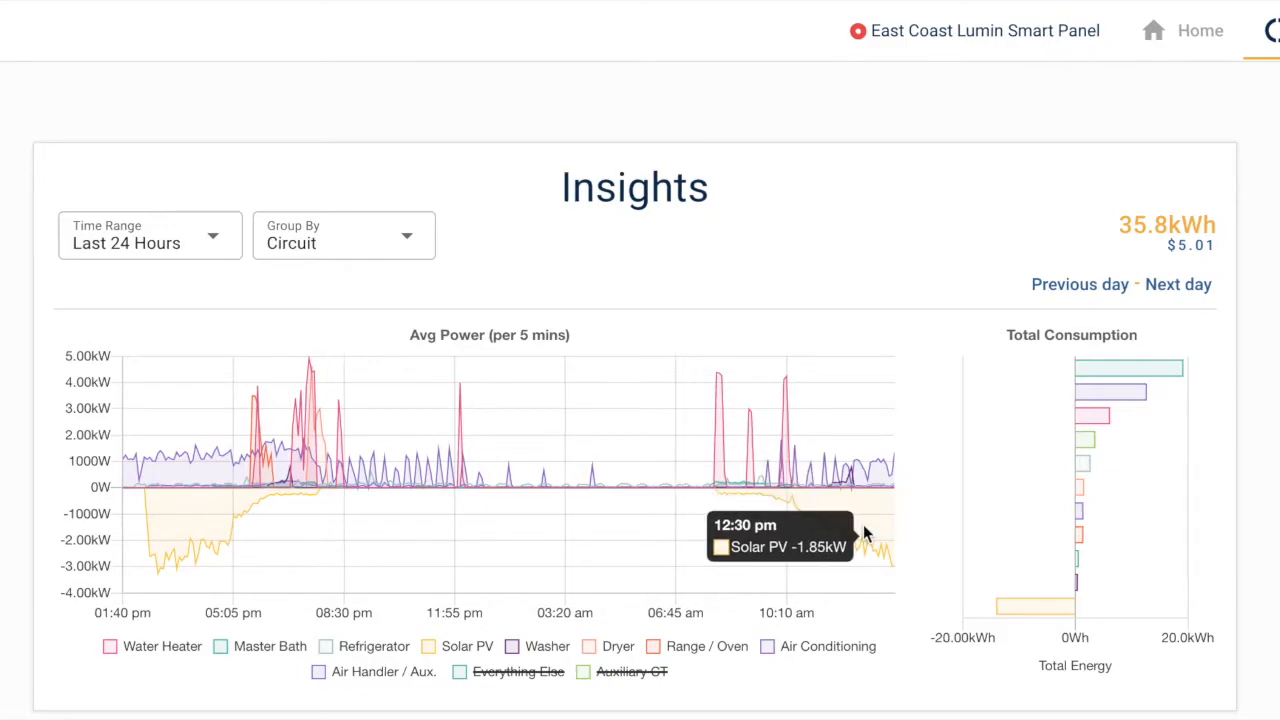
pyautogui.moveTo(867, 534)
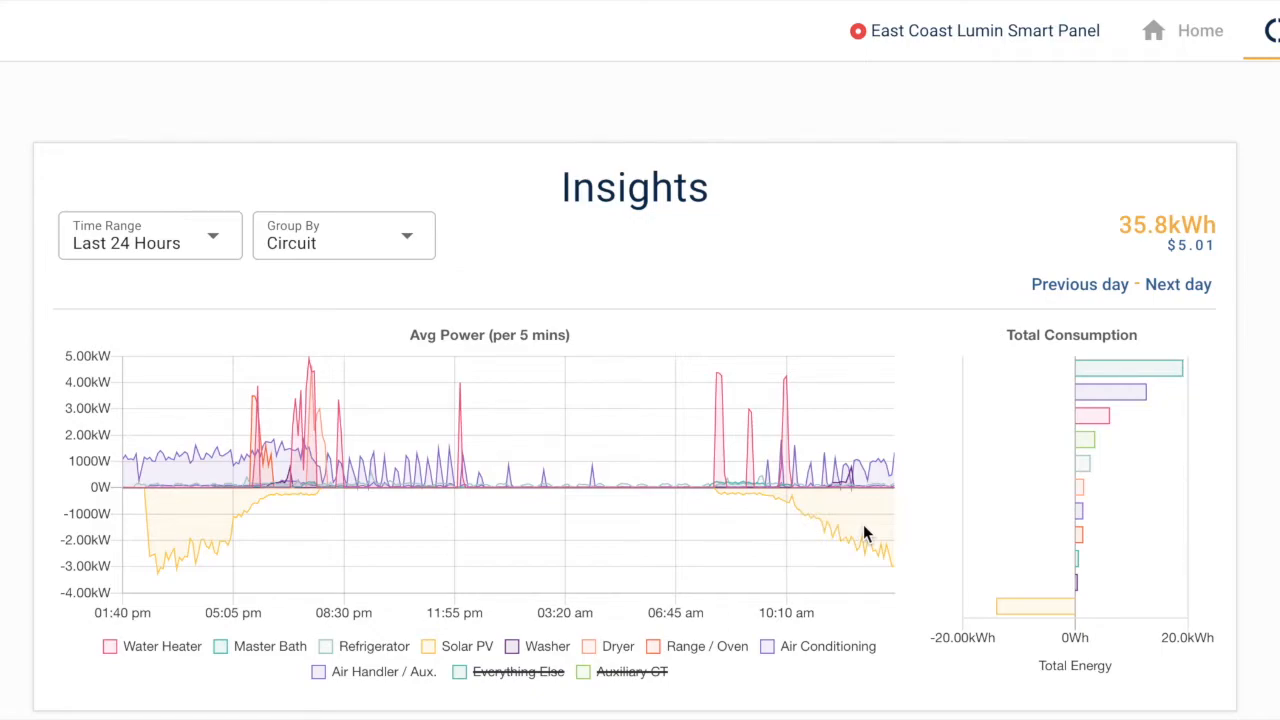
pyautogui.moveTo(1252, 220)
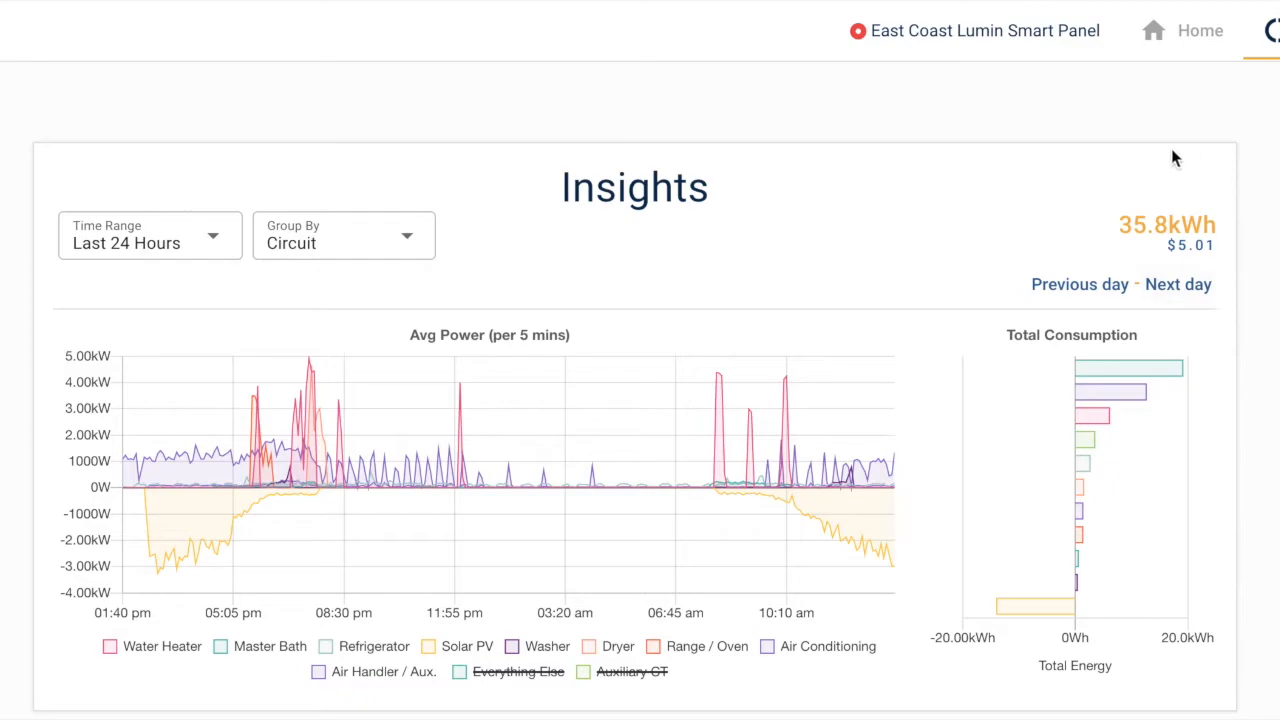
pyautogui.moveTo(1190, 249)
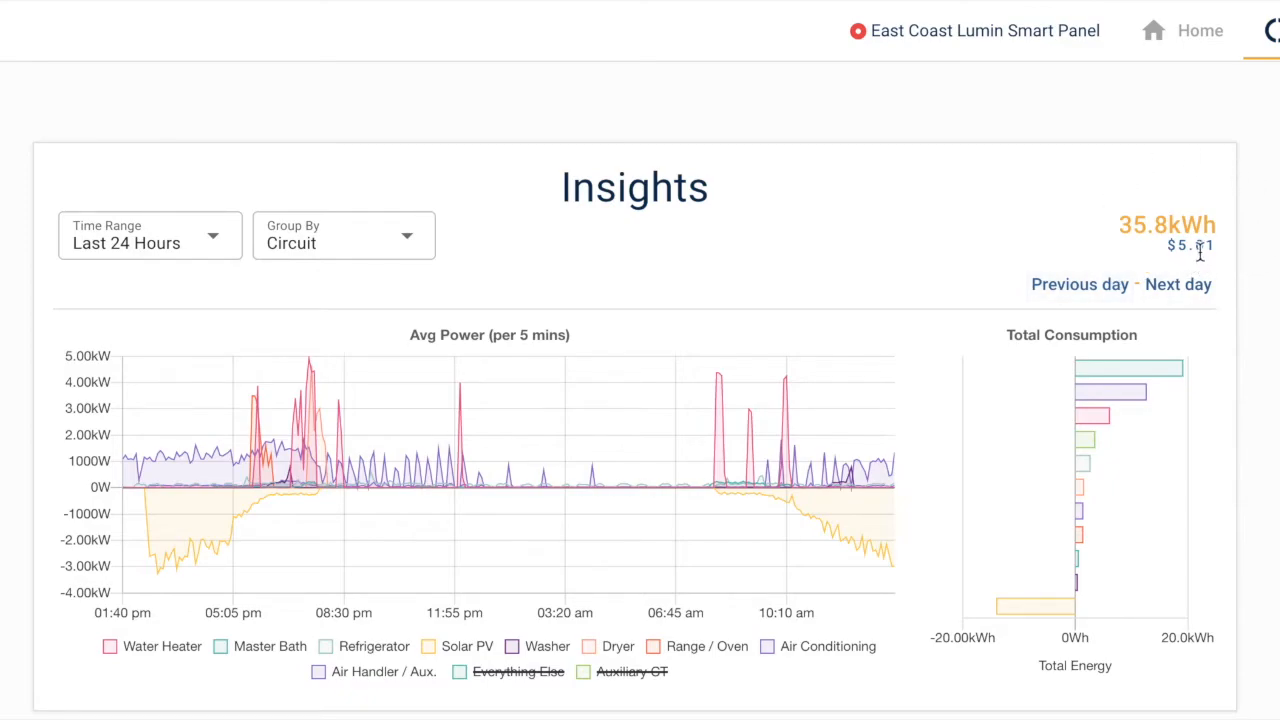
pyautogui.moveTo(1226, 263)
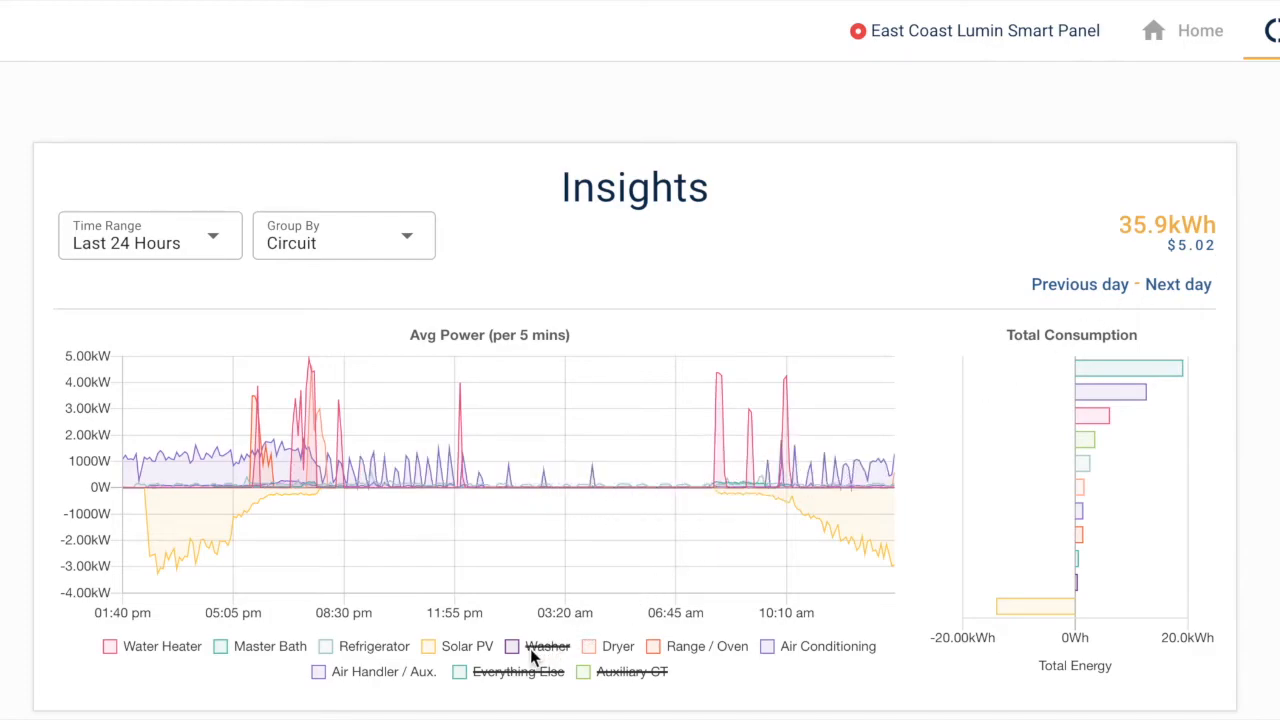
# Step: Hide the Refrigerator circuit in the legend so the chart shows only positive consumption
pyautogui.click(377, 646)
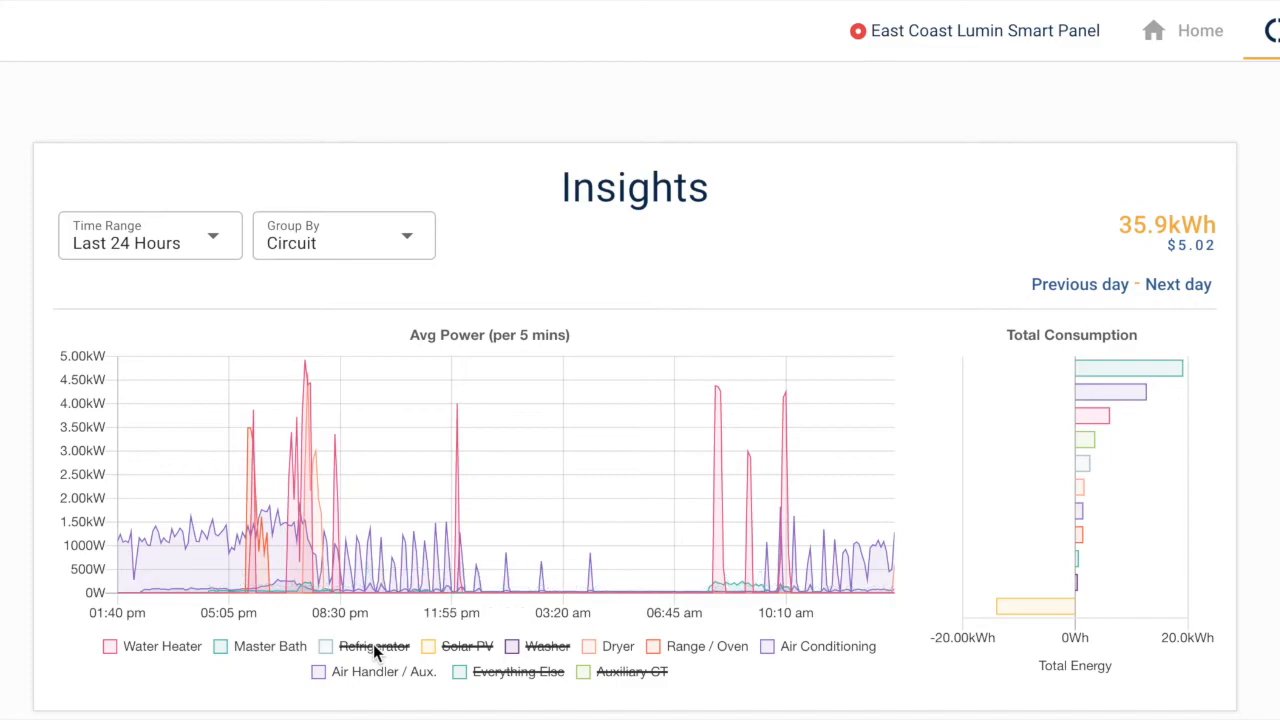